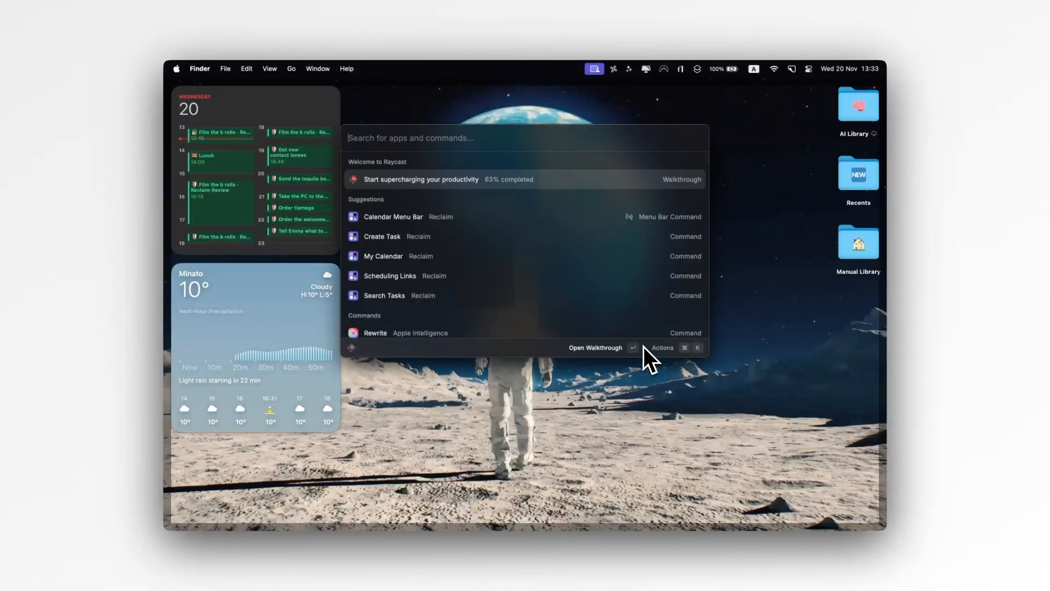
Search Raycast for 'reclaim' and run one of the listed Reclaim commands.
type("reclaim")
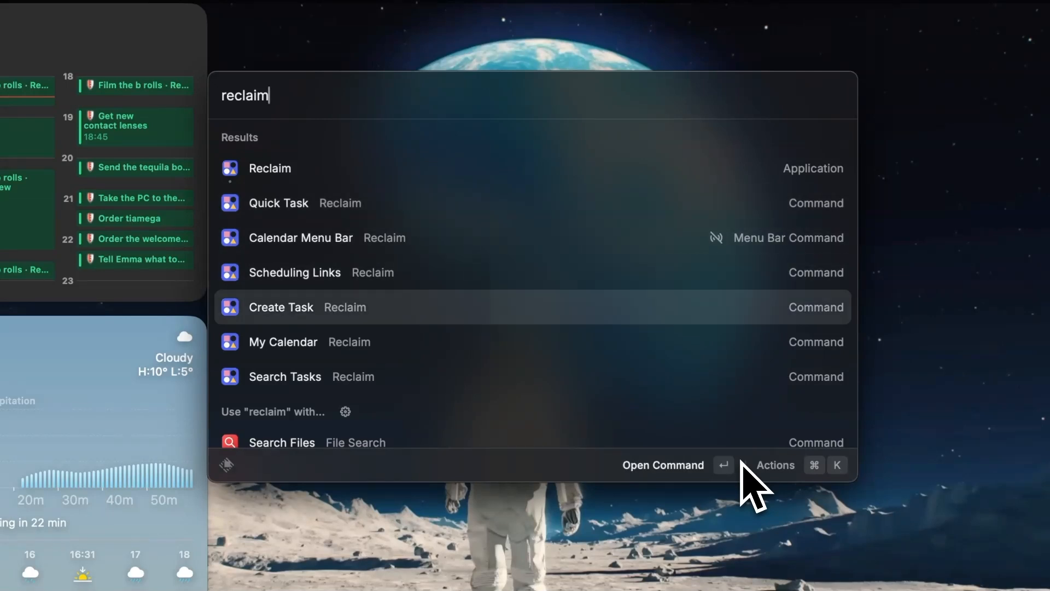
left_click(281, 307)
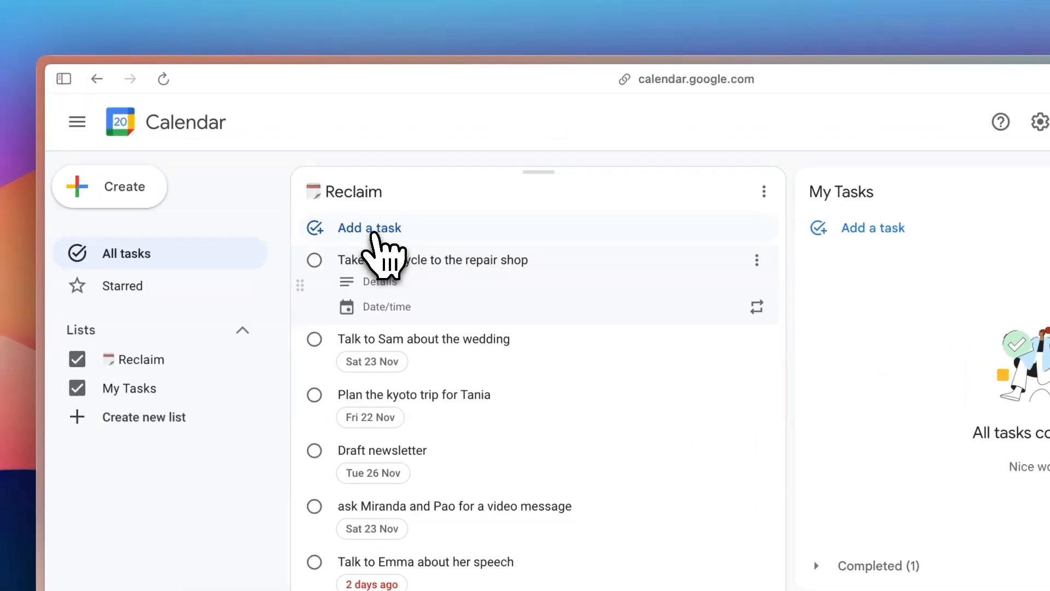
Add a task to the Reclaim list, expand Wednesday the 20th's pending tasks, and choose a due date.
left_click(385, 307)
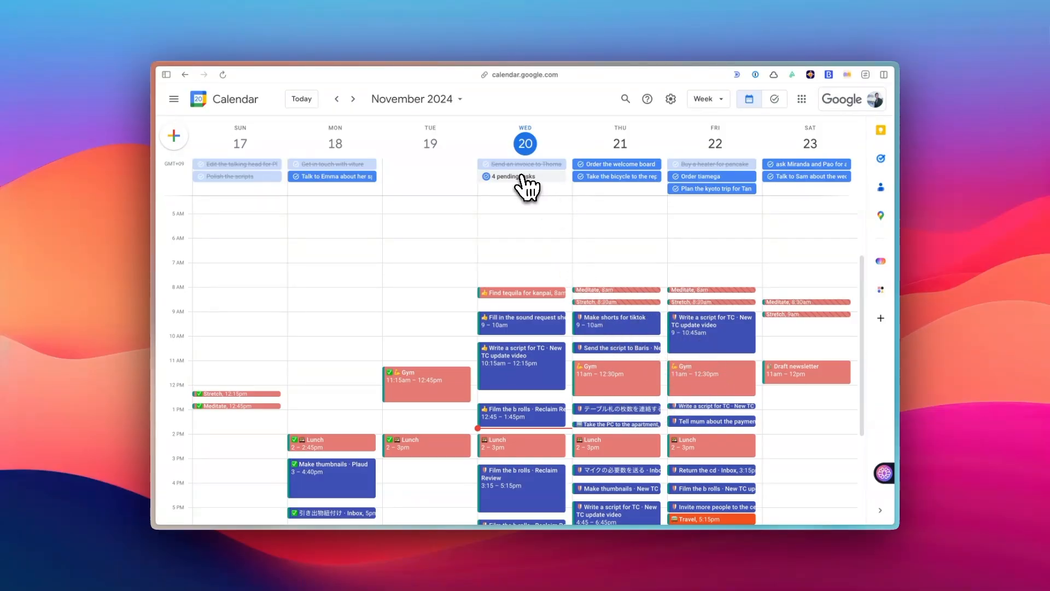
left_click(518, 176)
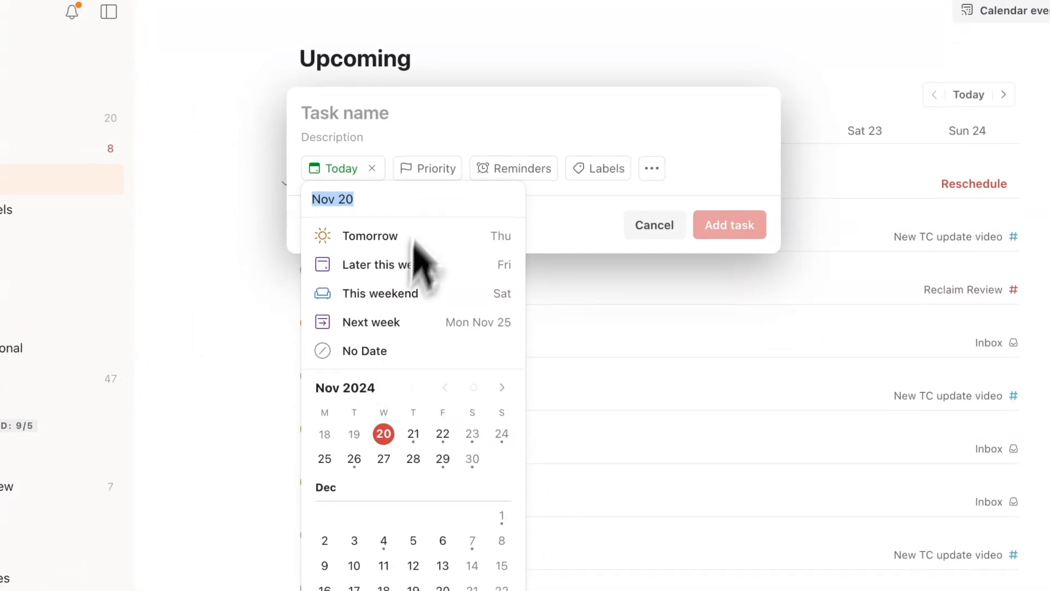
left_click(427, 167)
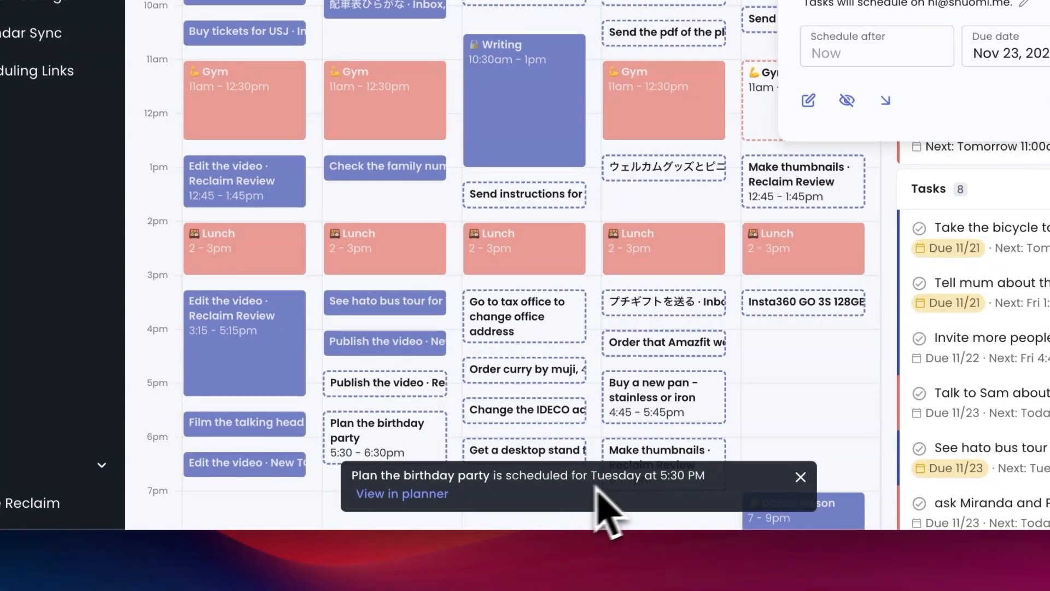
mouse_move(428, 388)
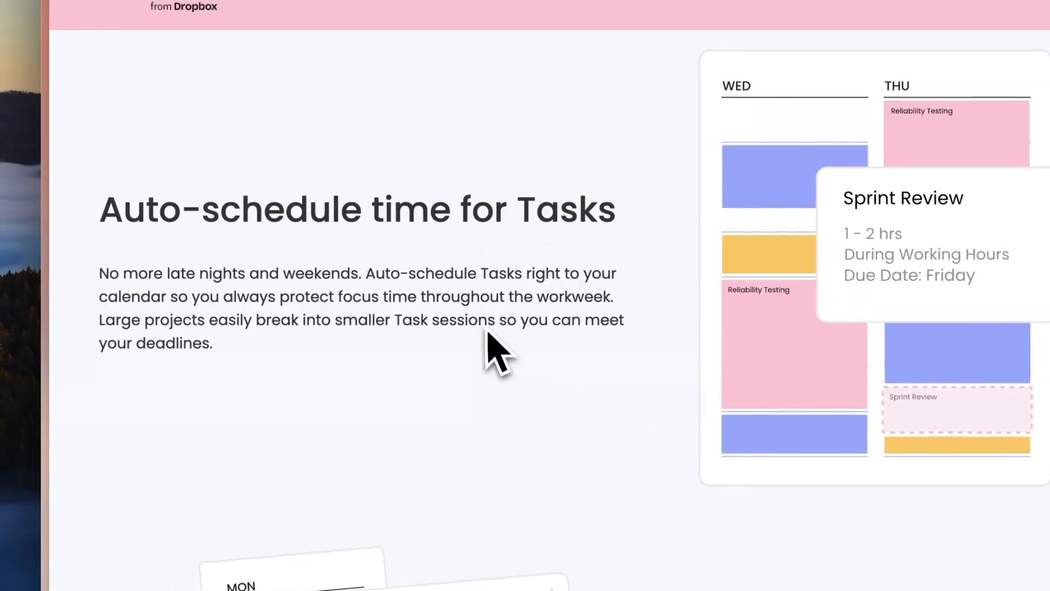
Scroll down the task side panel and advance the Prioritizing Tasks walkthrough to its next tip.
scroll("down", 3)
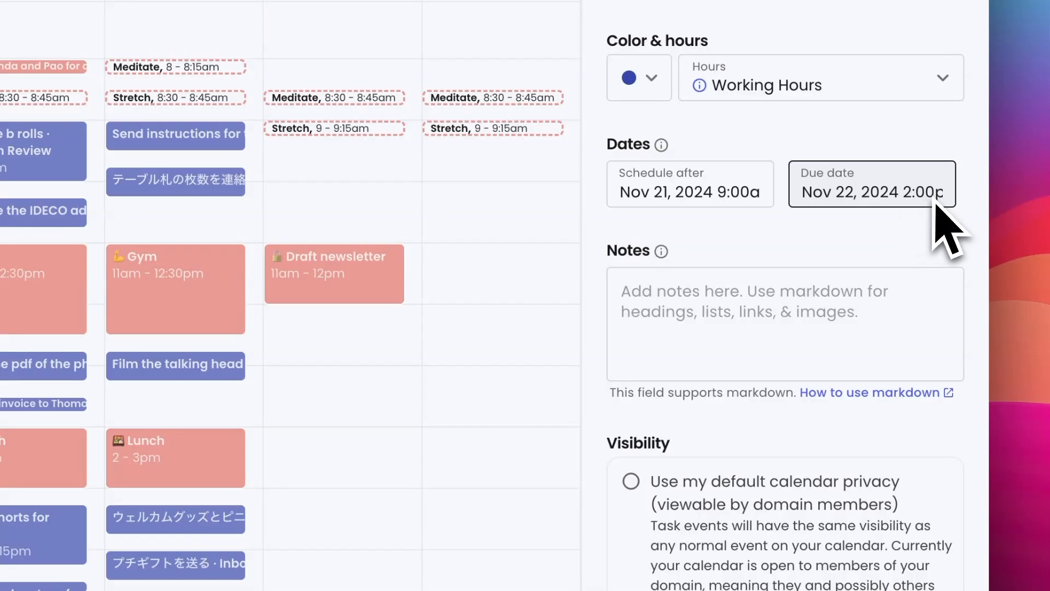
scroll("down", 3)
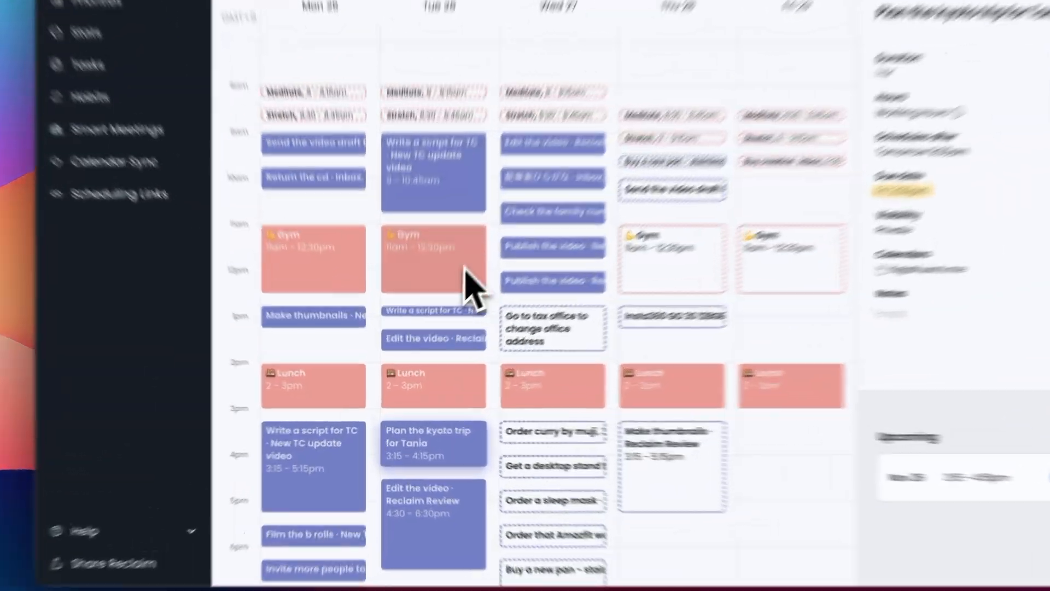
scroll("down", 3)
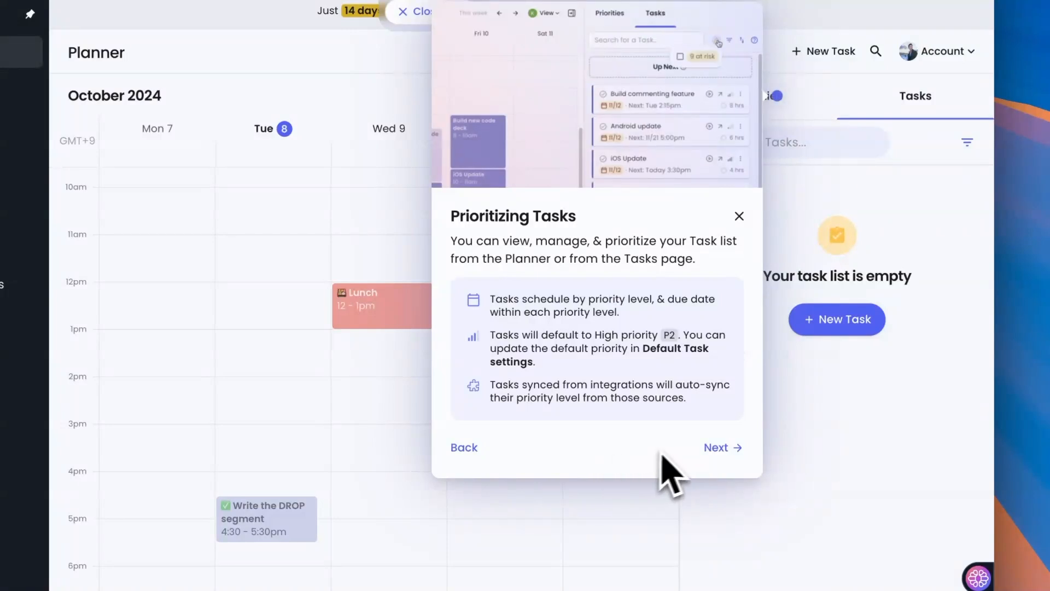
left_click(715, 448)
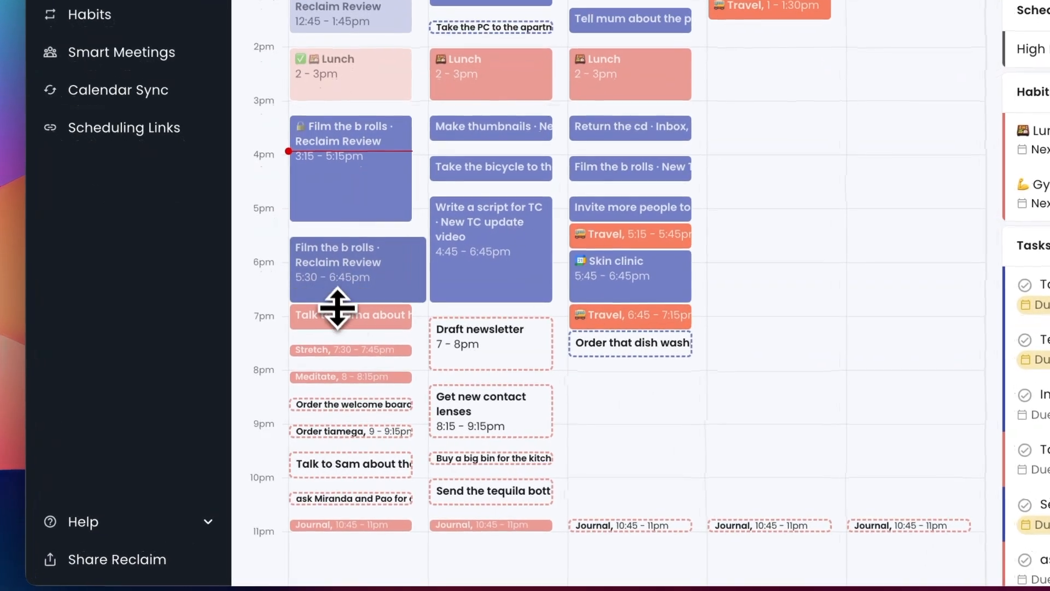
Drag the evening Film the b rolls block's bottom edge down to lengthen it.
left_click_drag(337, 307, 337, 334)
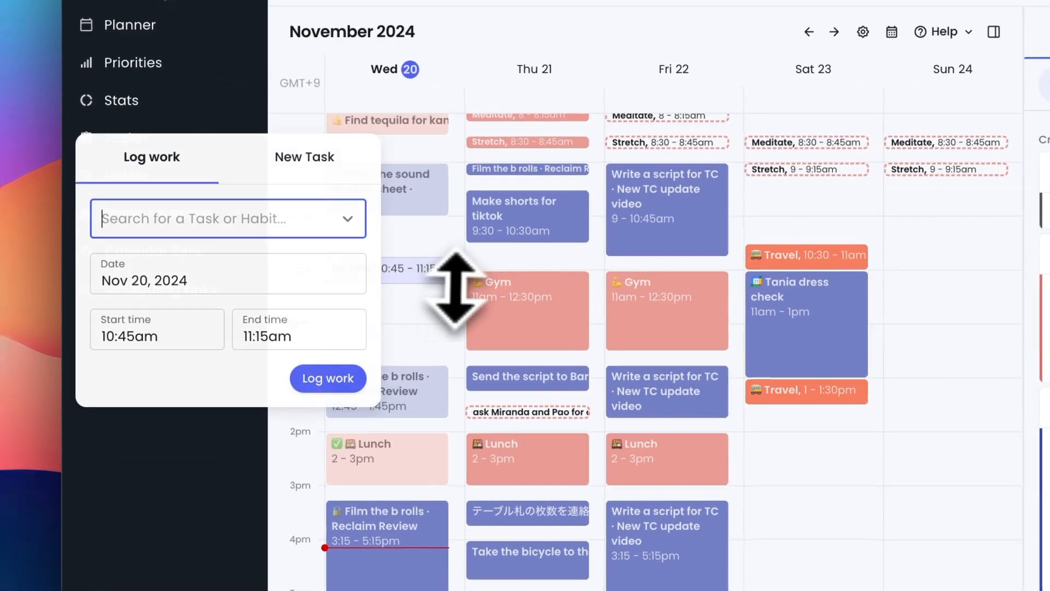
Log Nov 20, 10:45–11:15am work against the 'automate youtube to X threads' task.
left_click(227, 218)
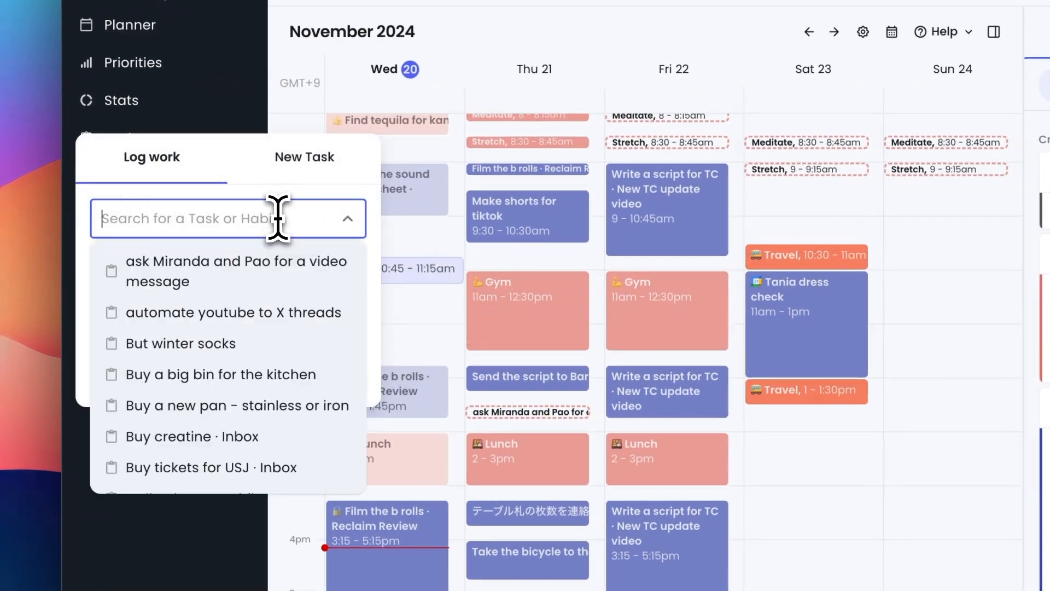
left_click(231, 313)
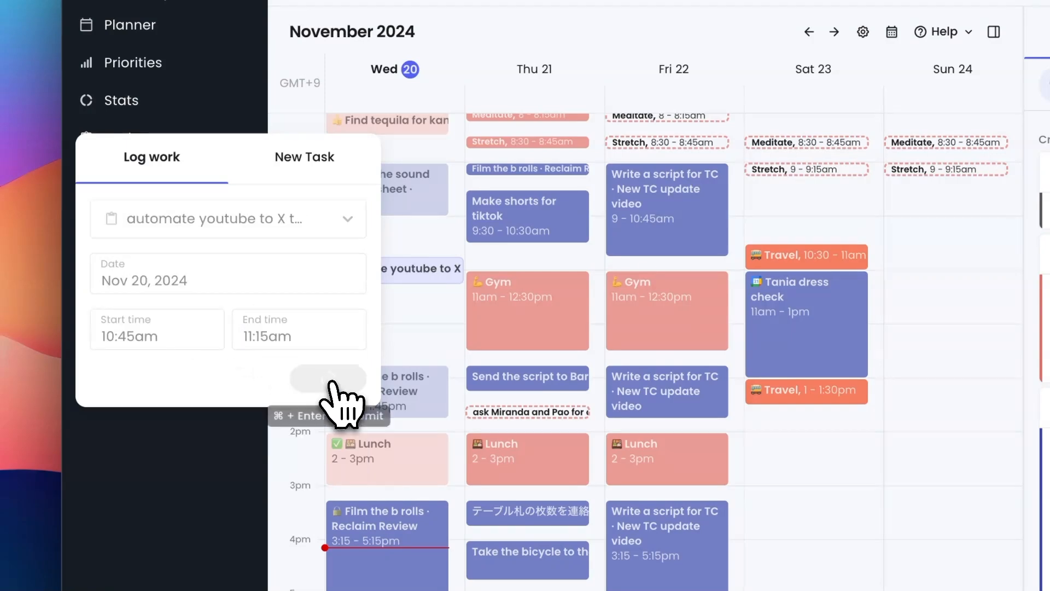
left_click(328, 378)
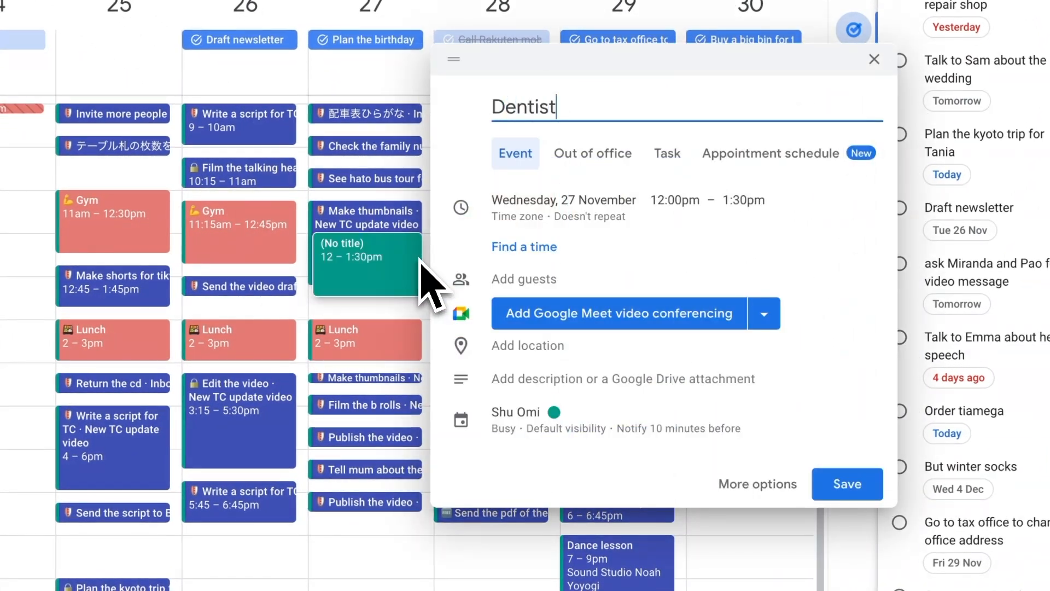
Search 'hibiya' and set the Hibiya suggestion as the Dentist event's location.
type("hibiya")
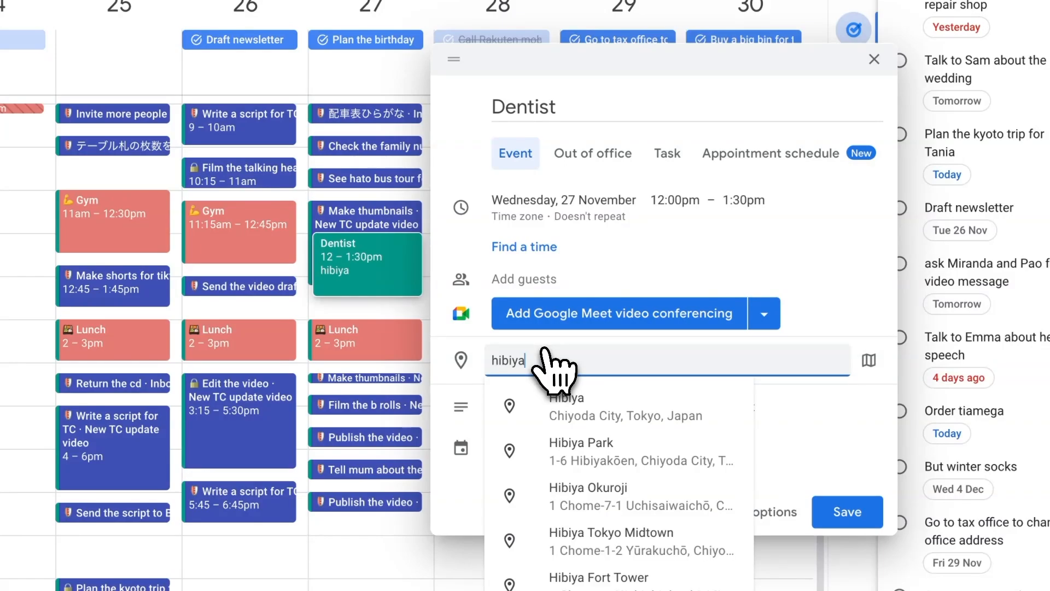
left_click(847, 513)
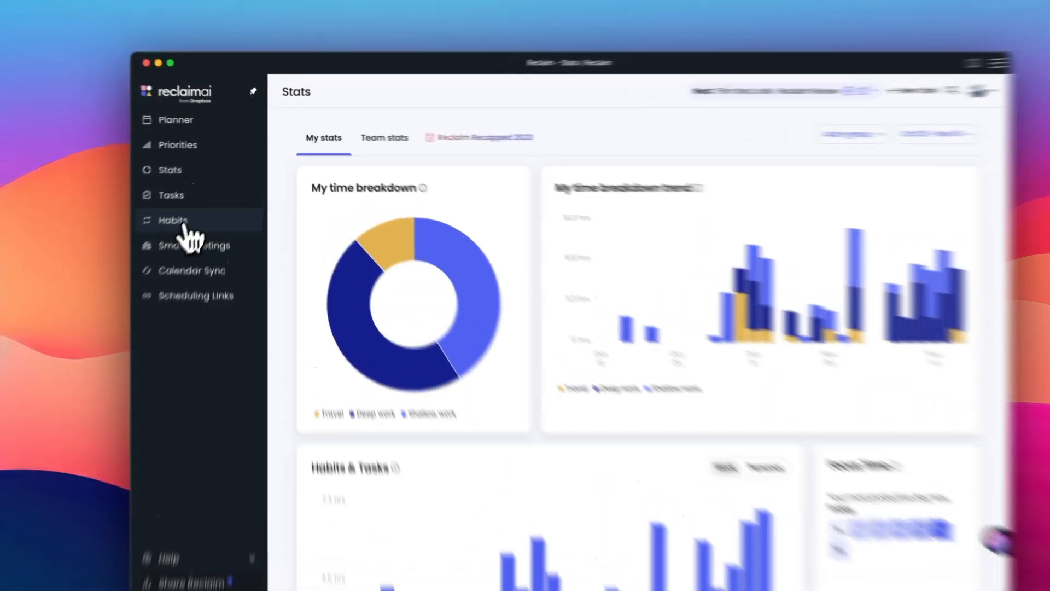
Open the Habits page and scroll through the habit settings.
left_click(173, 220)
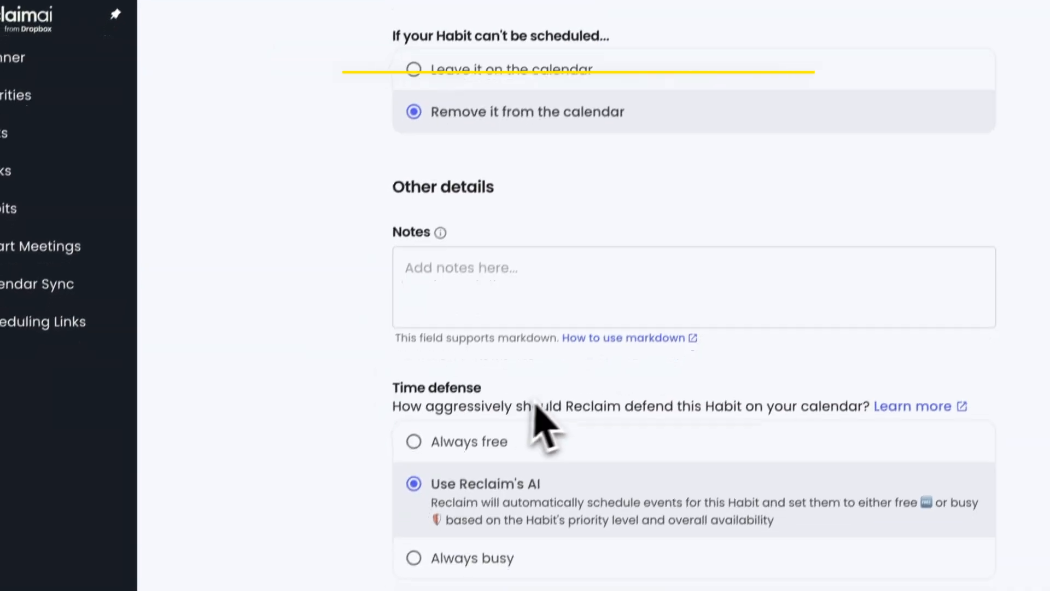
scroll("down", 3)
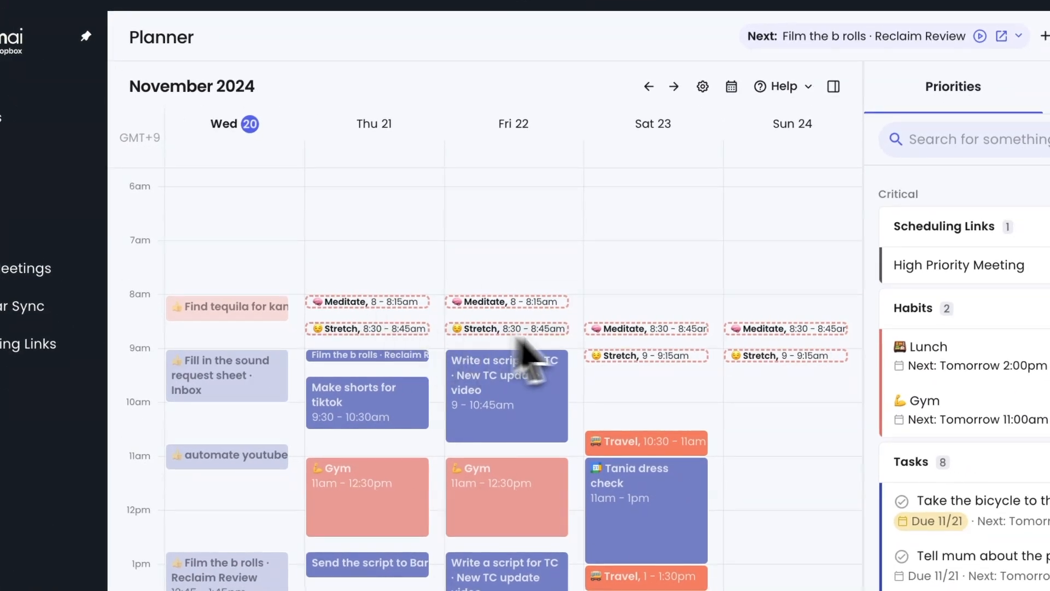
scroll("down", 3)
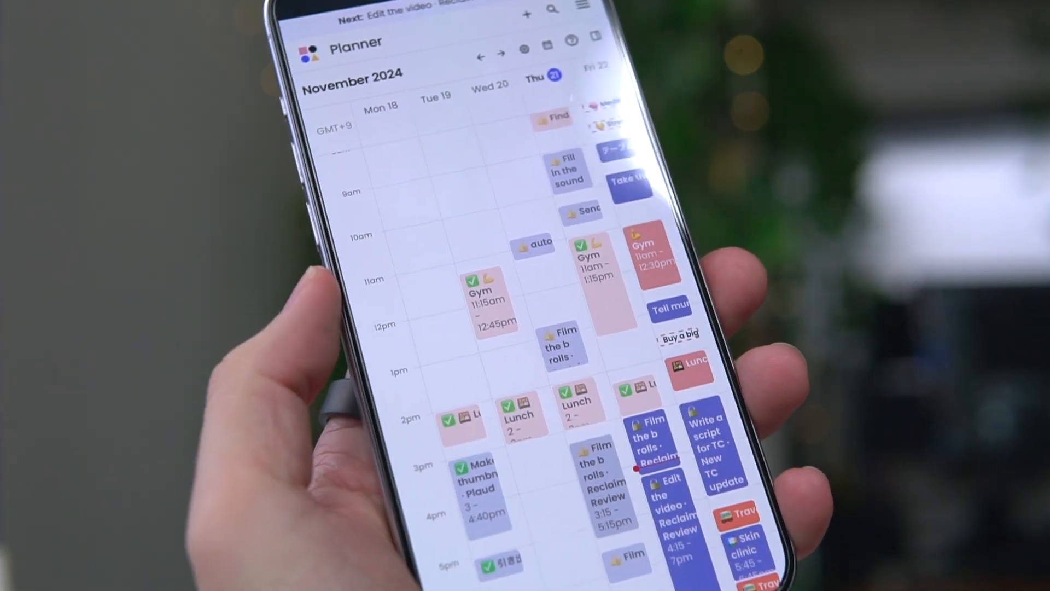
scroll("down", 3)
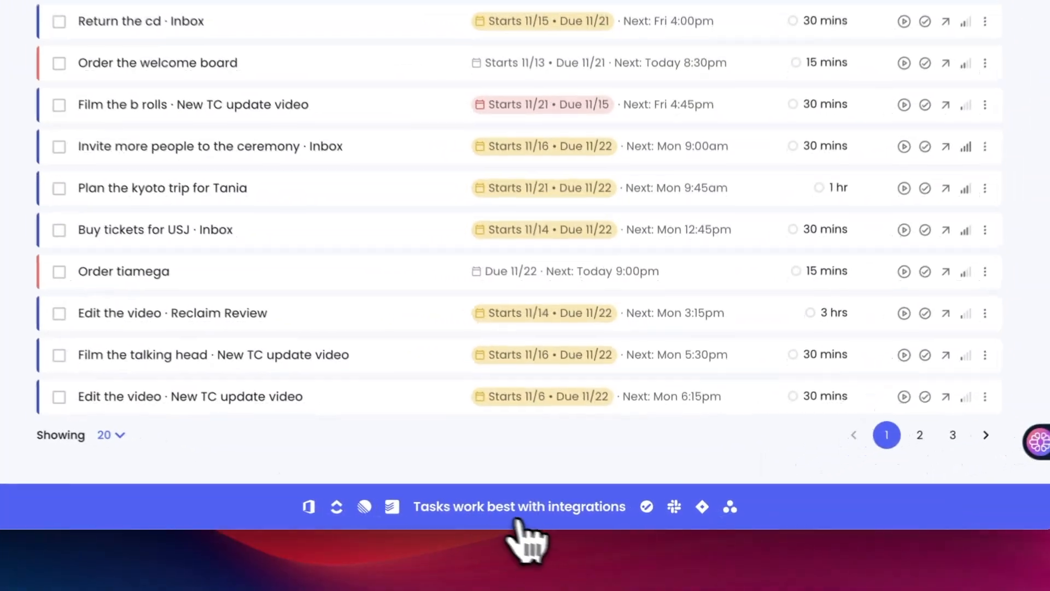
Open the task integrations page from the banner and scroll through Todoist, Linear, Jira, Asana and ClickUp.
left_click(520, 506)
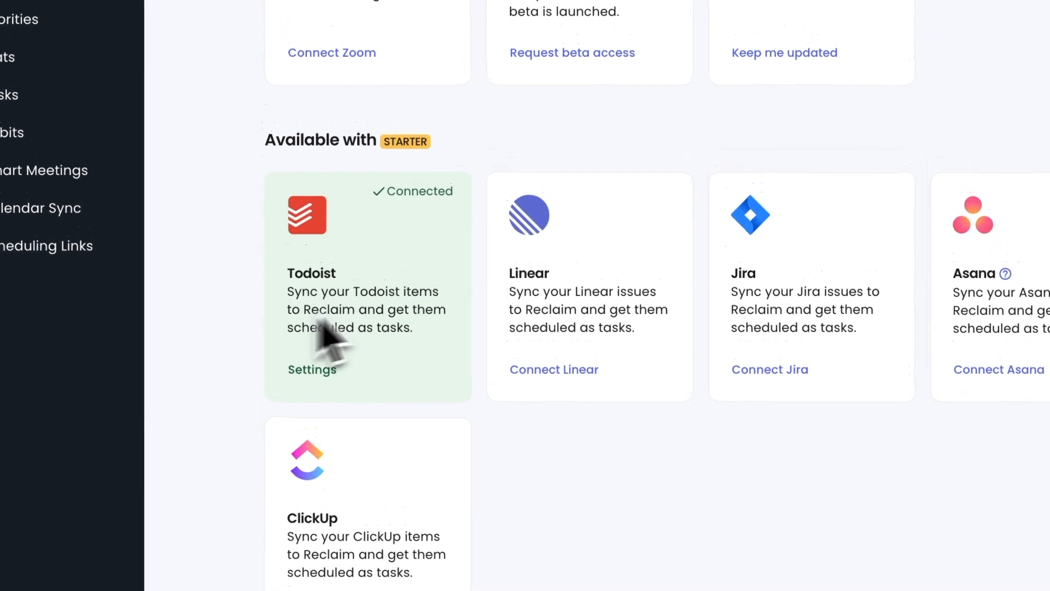
scroll("down", 3)
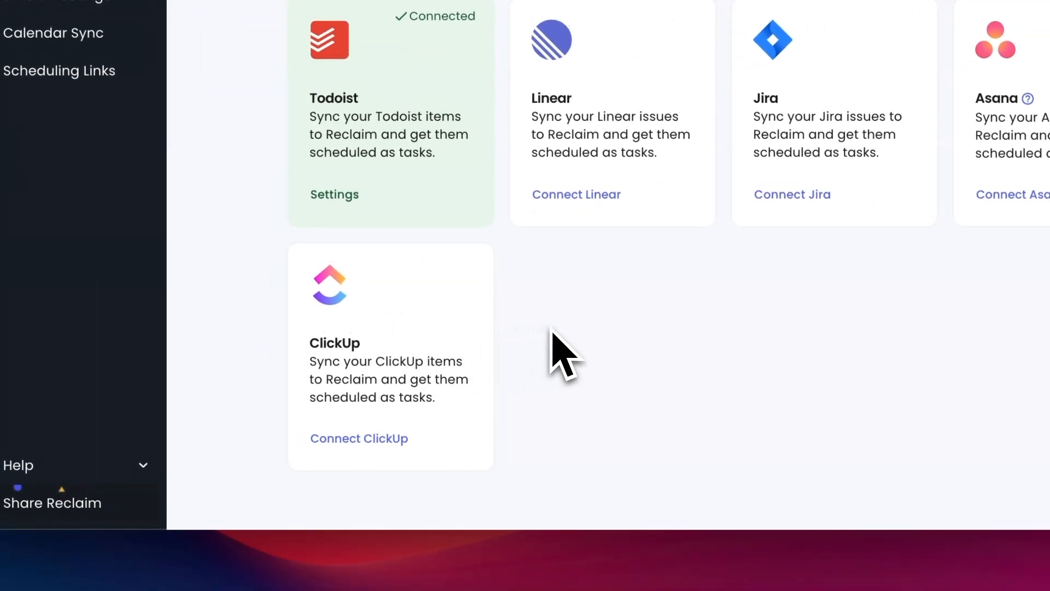
left_click(309, 54)
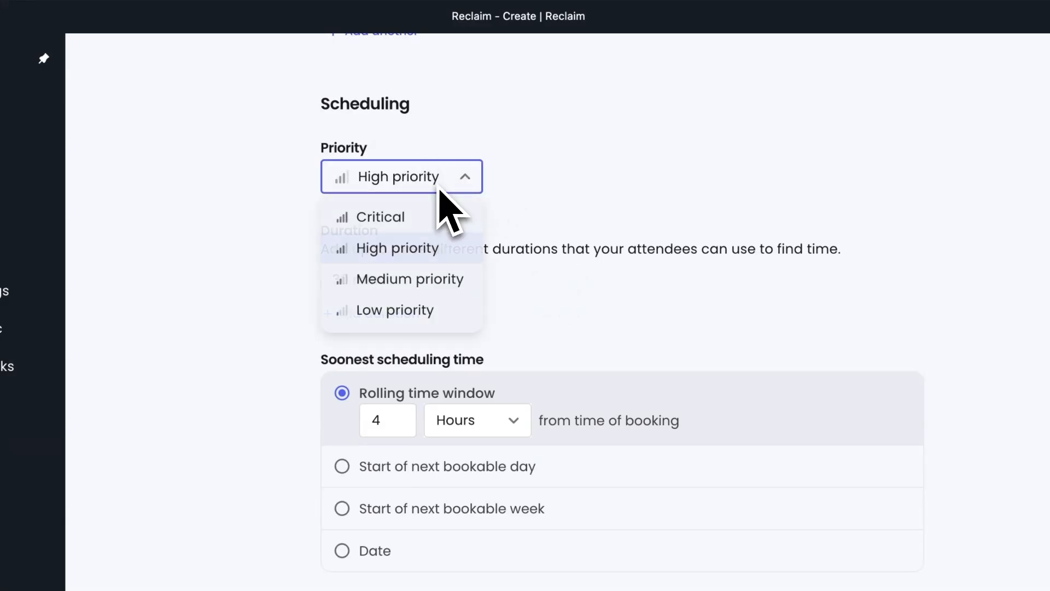
Set the scheduling link's priority to Medium and scroll down the link form.
left_click(407, 279)
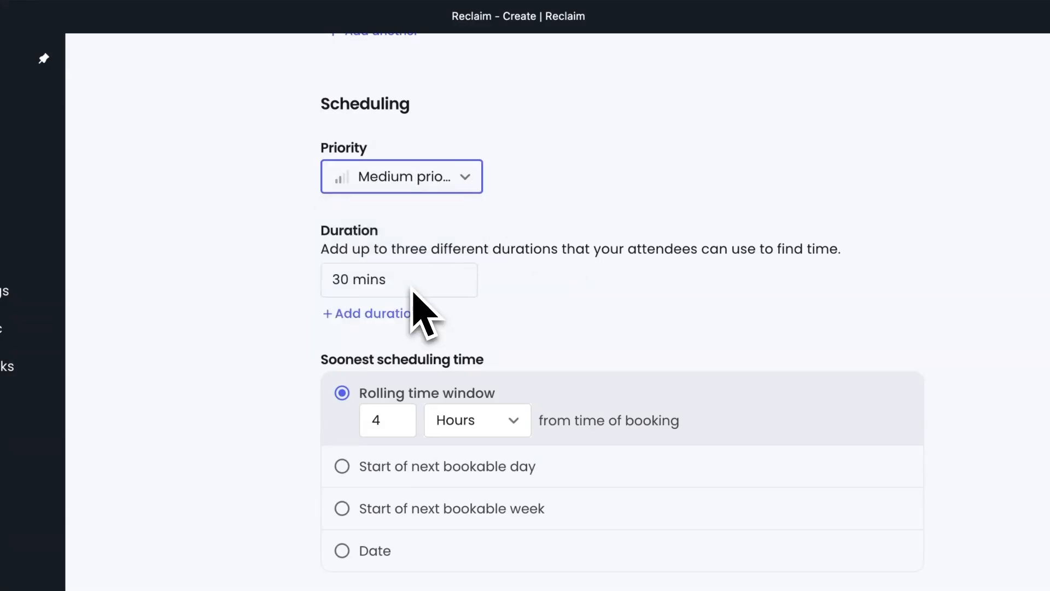
scroll("down", 3)
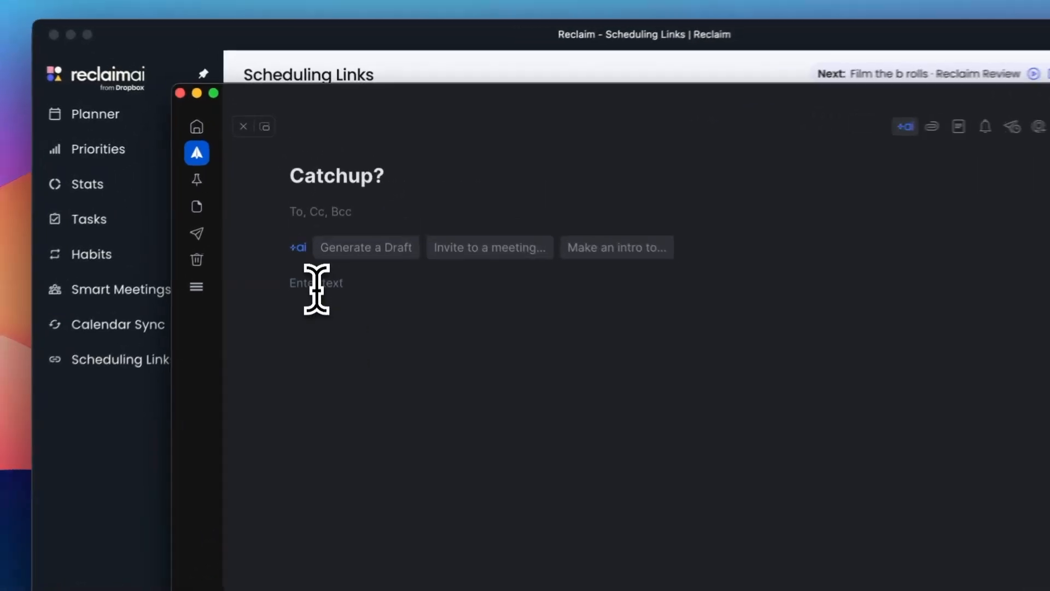
Write 'Hey you want to catch up?' followed by the high-priority-meeting scheduling link URL.
type("Hey you want to catch up? https://app.reclaim.ai/m/shuomi/high-priority-meeting")
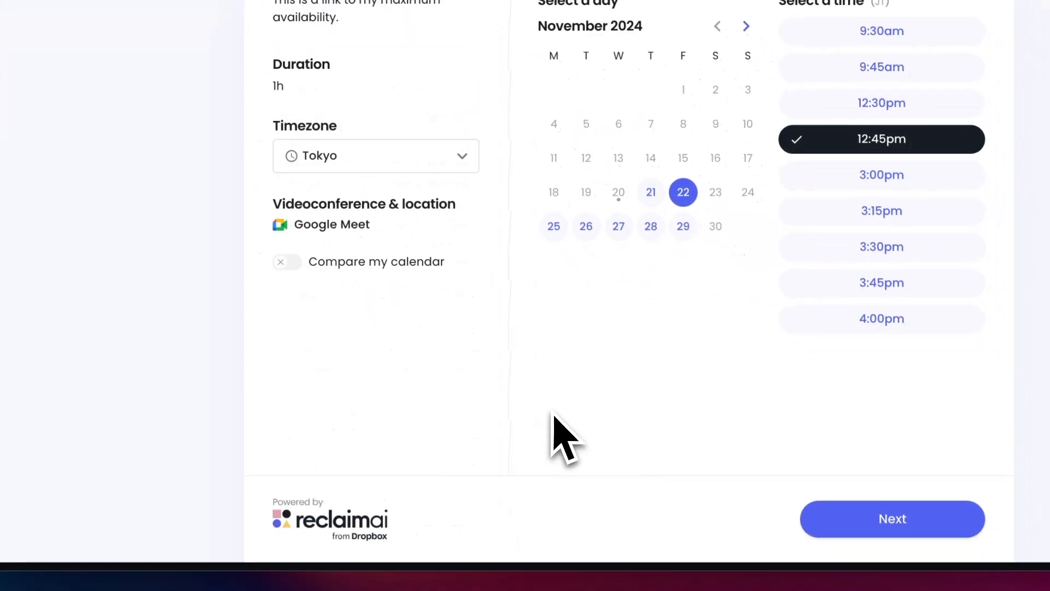
Scroll the booking page holding Friday, November 22 at 12:45pm for a 1h Google Meet.
scroll("down", 3)
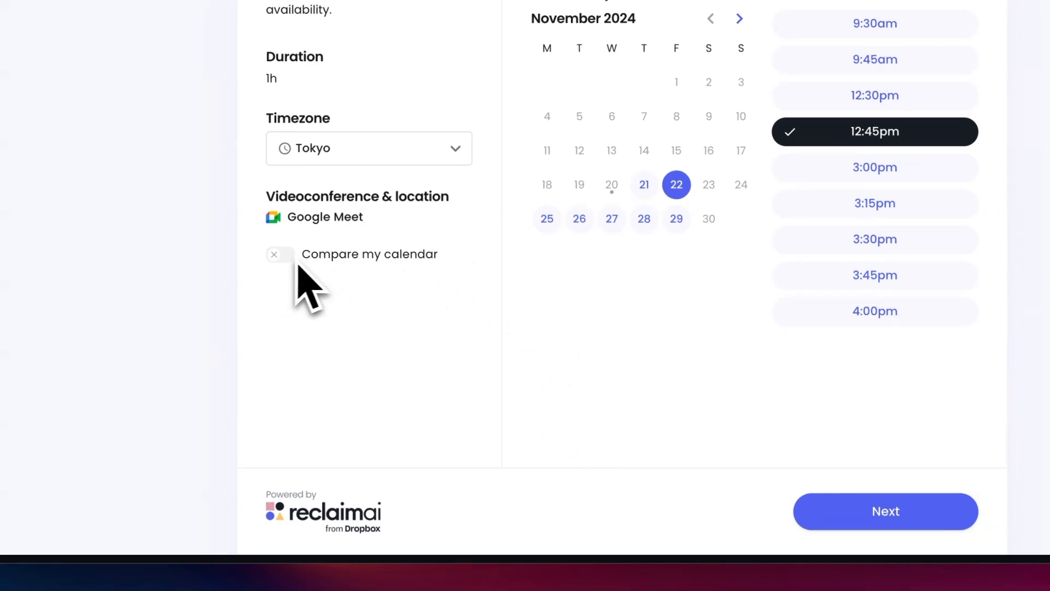